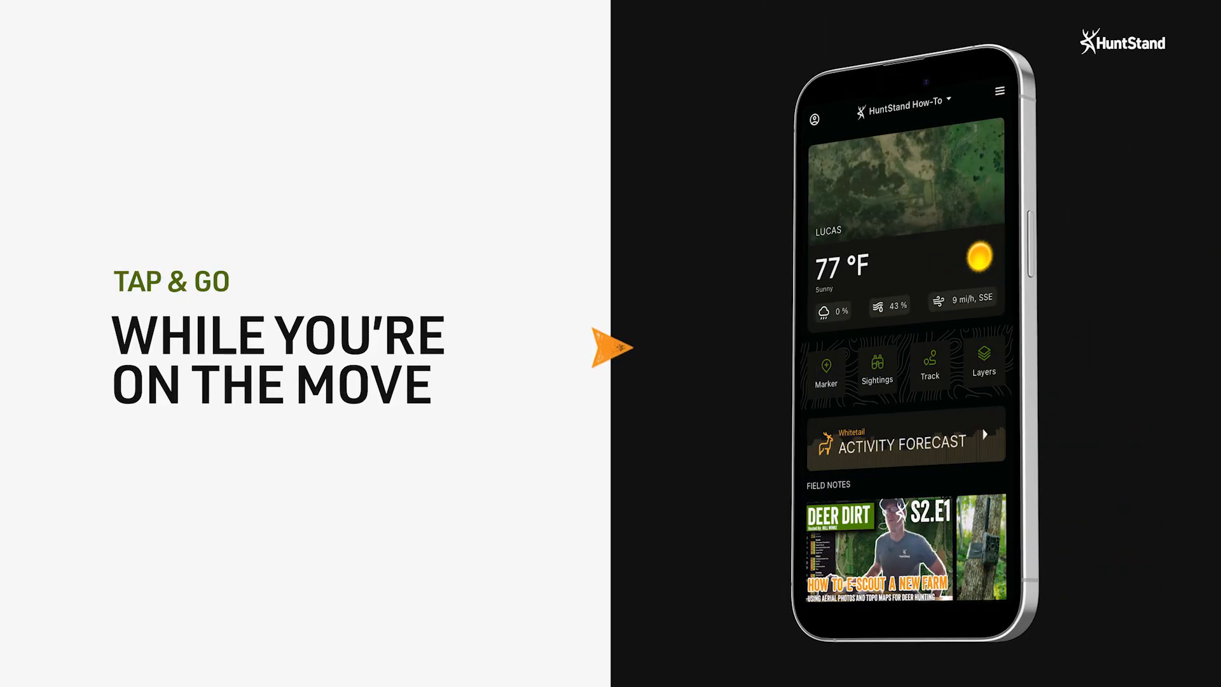
- View and close the user account options, then show the main navigation menu with Mapping and Weather
click(825, 369)
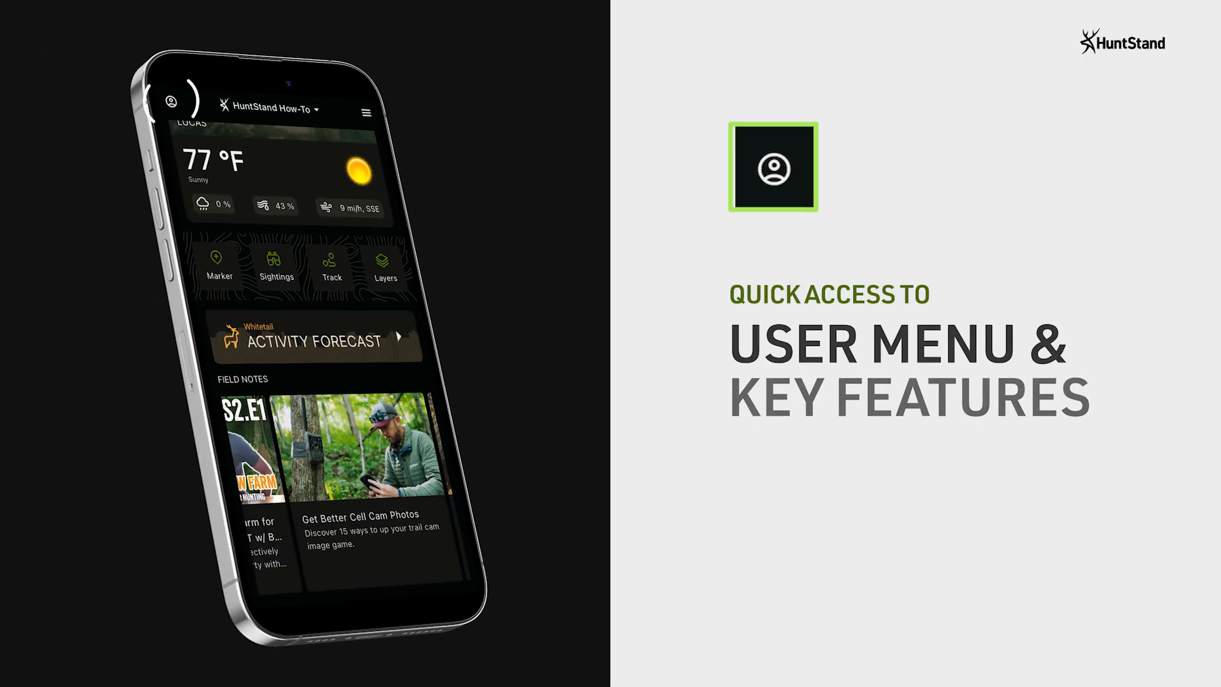
click(173, 100)
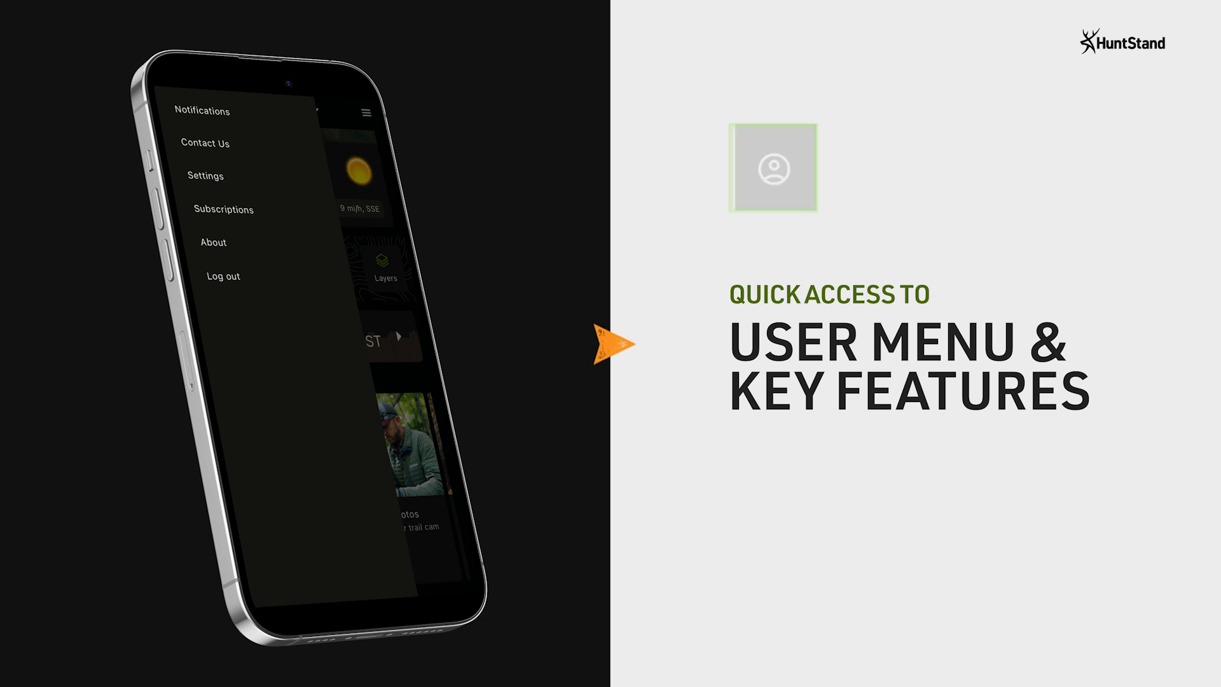
click(365, 113)
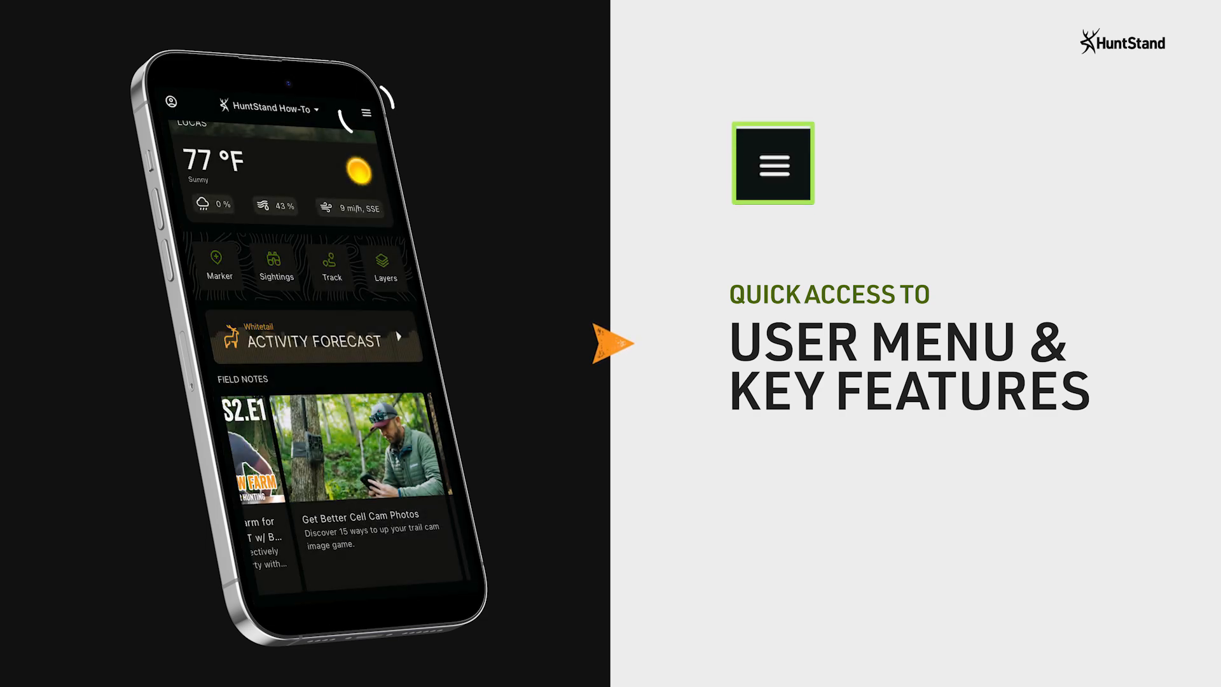
click(366, 113)
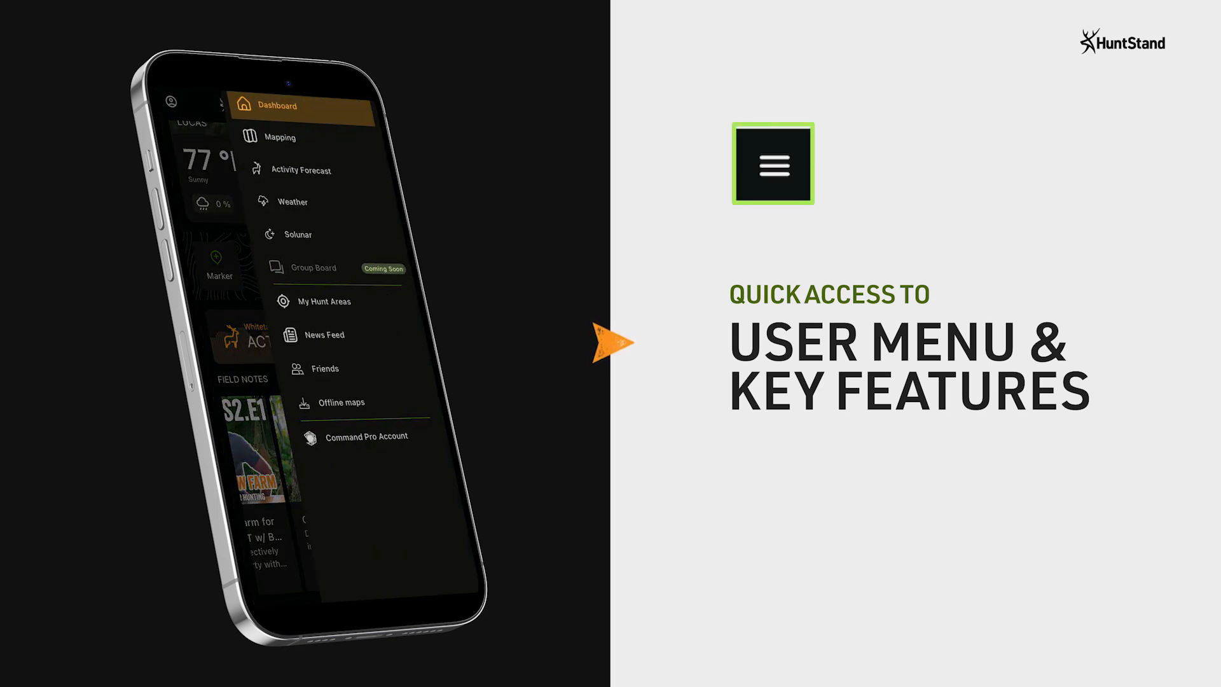